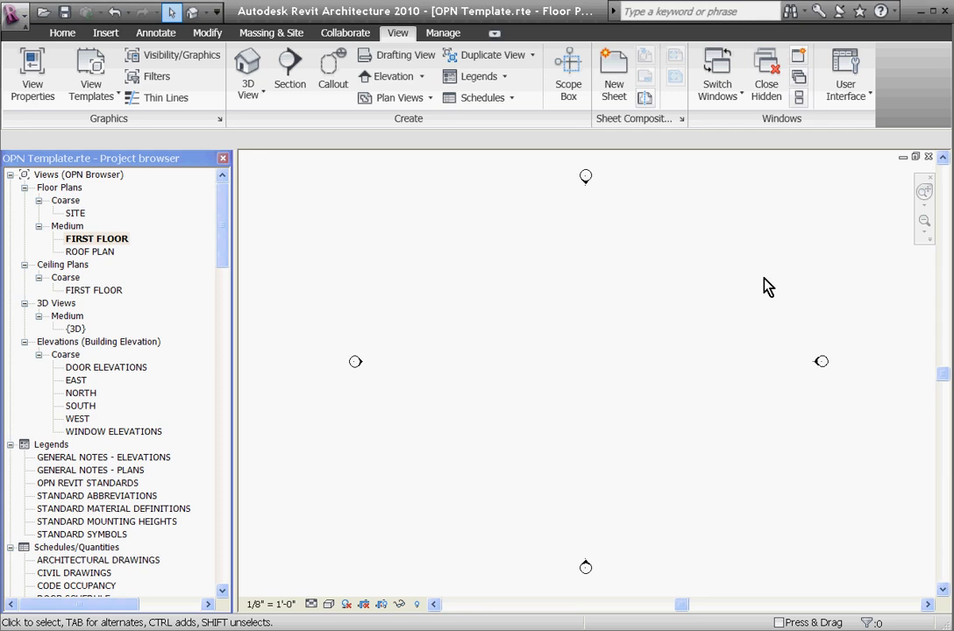
mouse_move(325, 281)
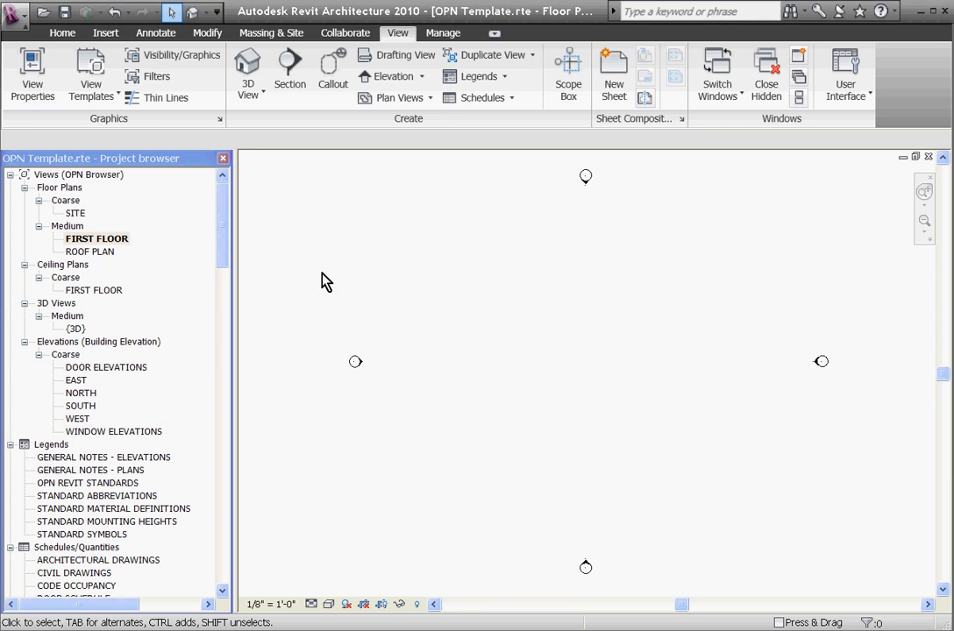
mouse_move(103, 253)
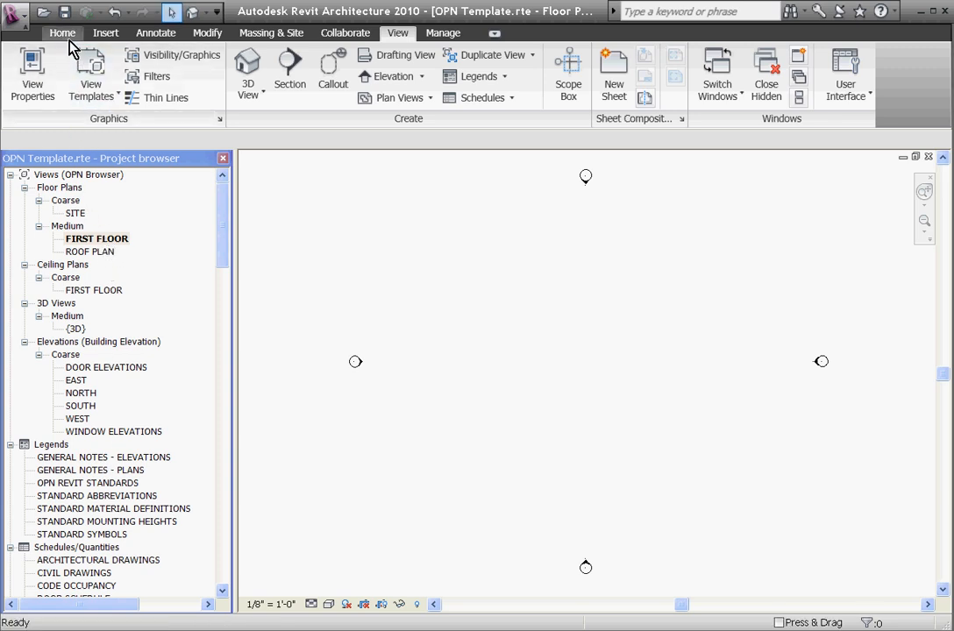
Show the Home ribbon with the building and datum tools.
left_click(63, 32)
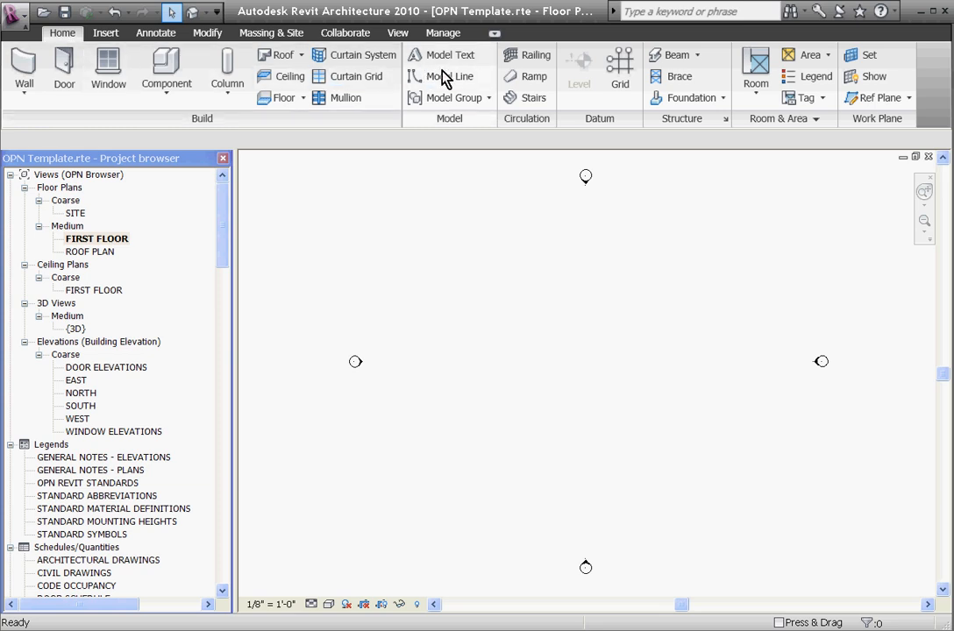
Start a new grid line and set its start point on the first floor plan.
left_click(619, 67)
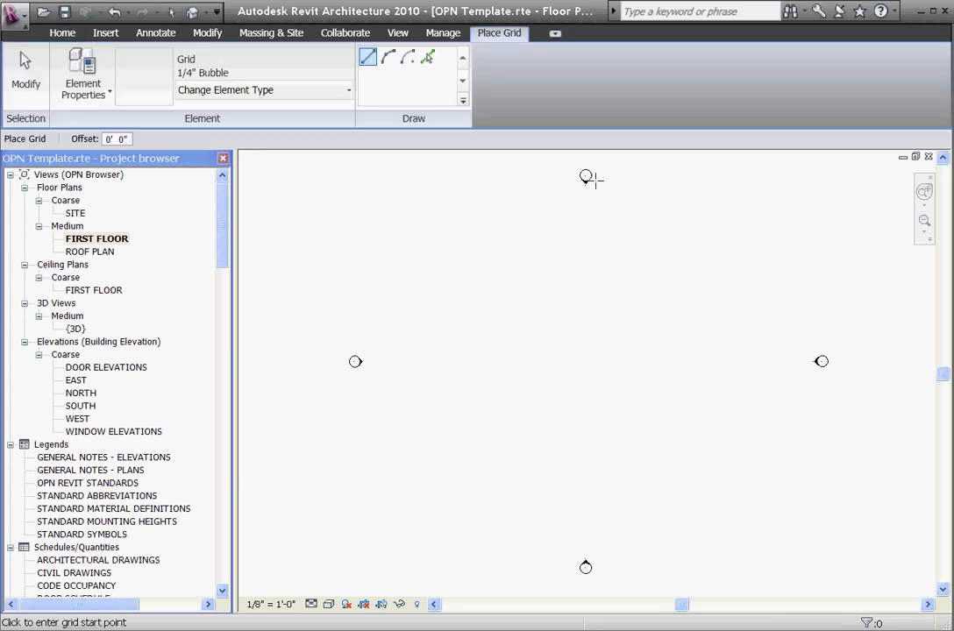
mouse_move(525, 470)
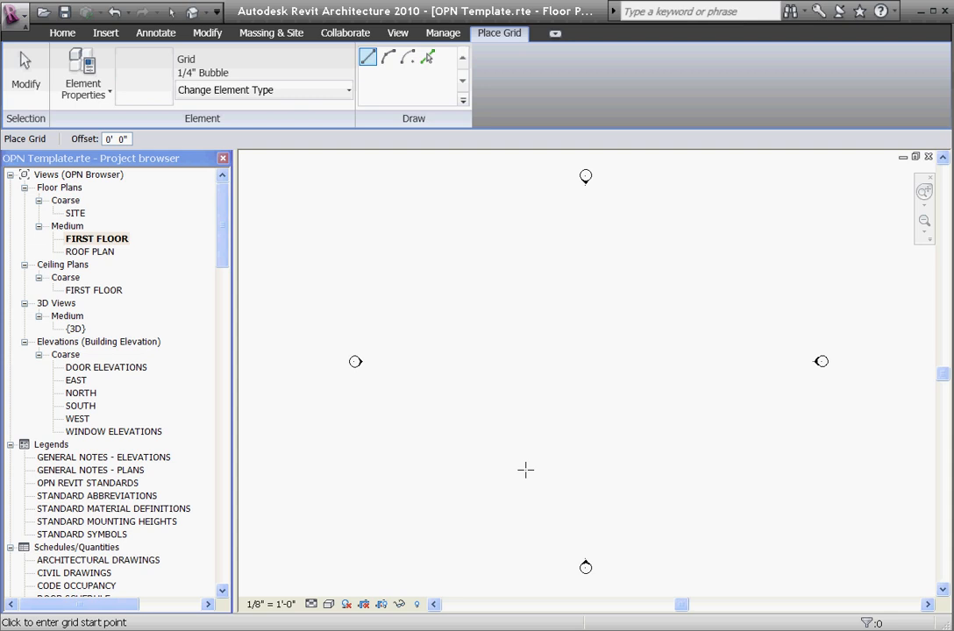
left_click(526, 471)
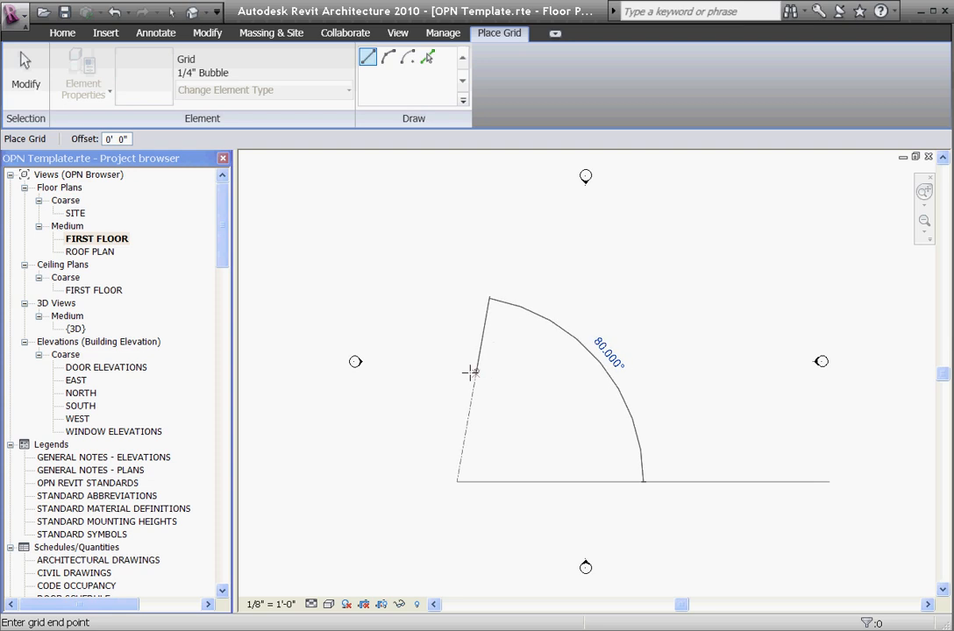
mouse_move(388, 438)
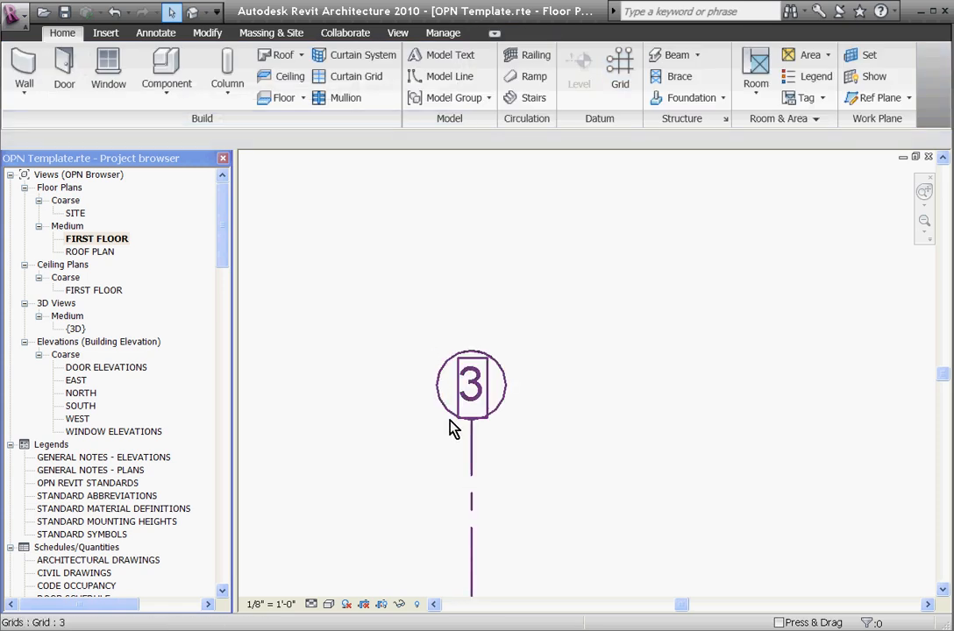
Renumber the new grid line's bubble to 1 and straighten the line into one segment.
left_click(471, 386)
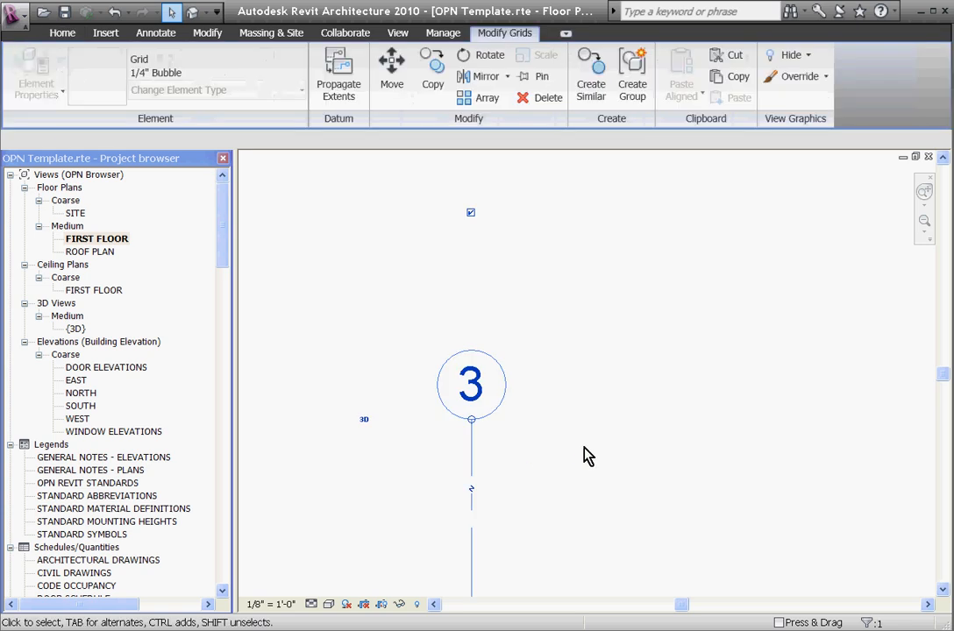
double_click(471, 384)
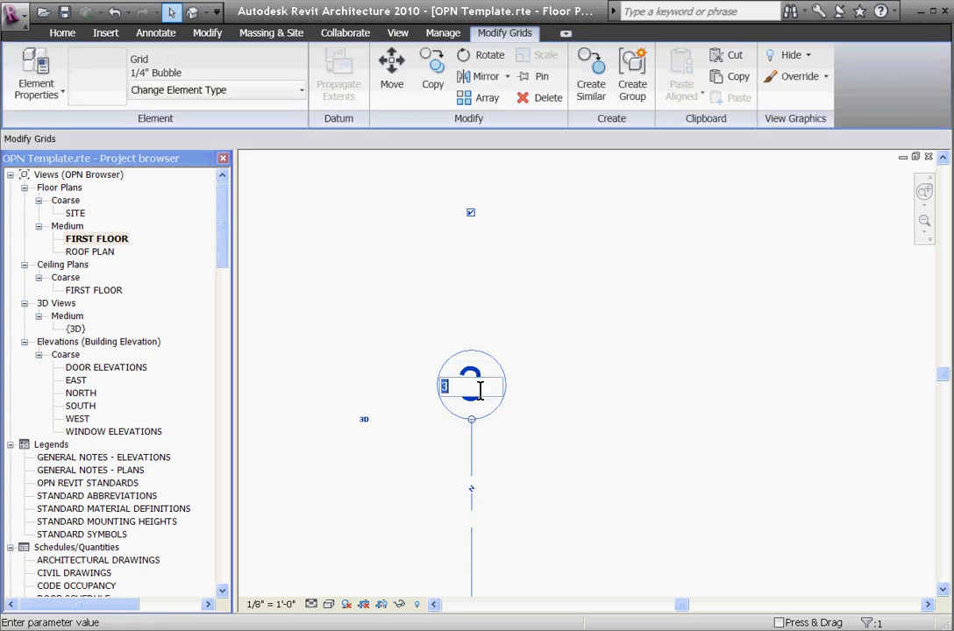
type("1")
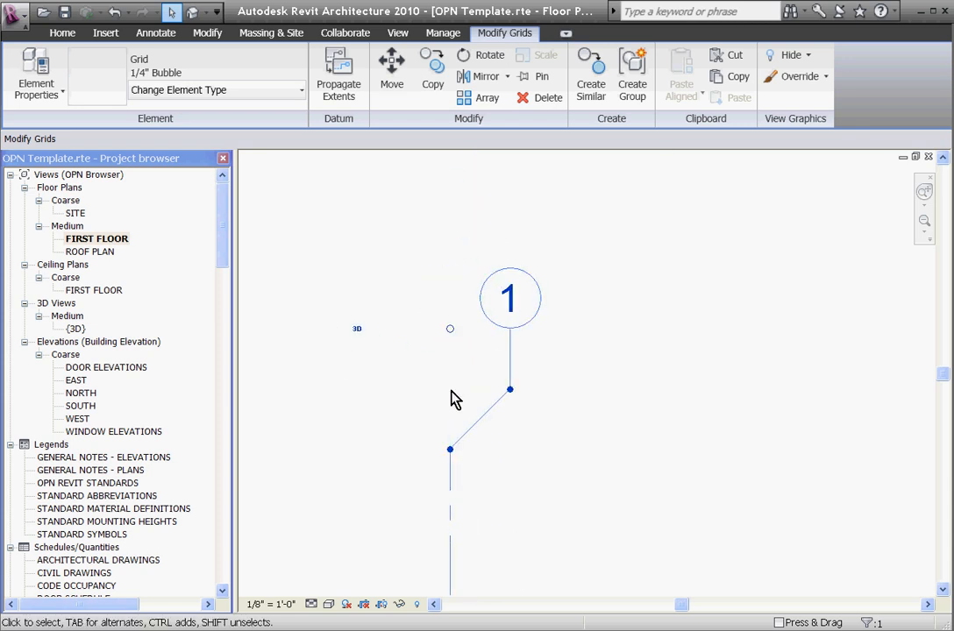
left_click_drag(511, 390, 377, 389)
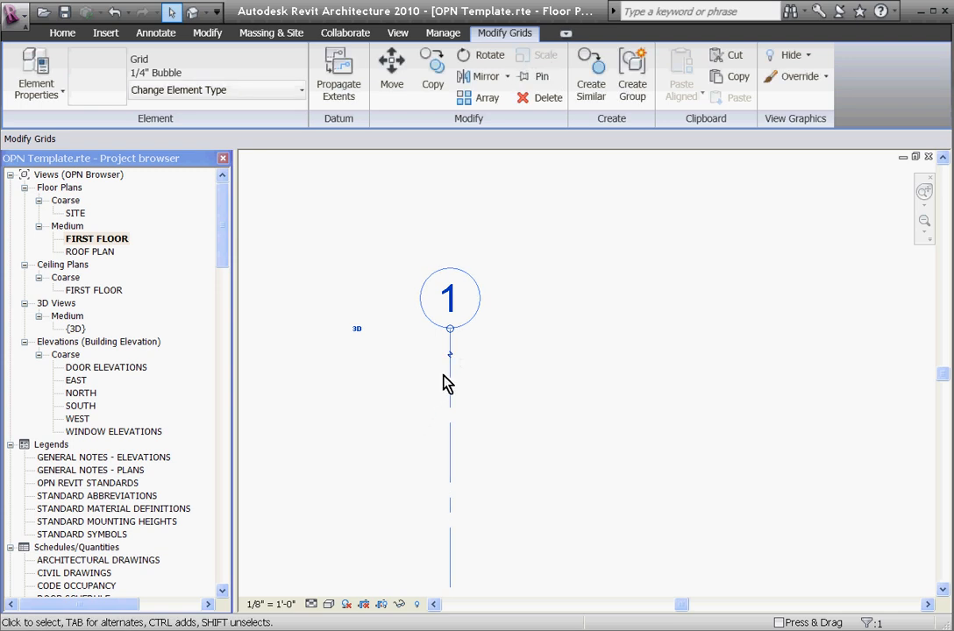
mouse_move(418, 436)
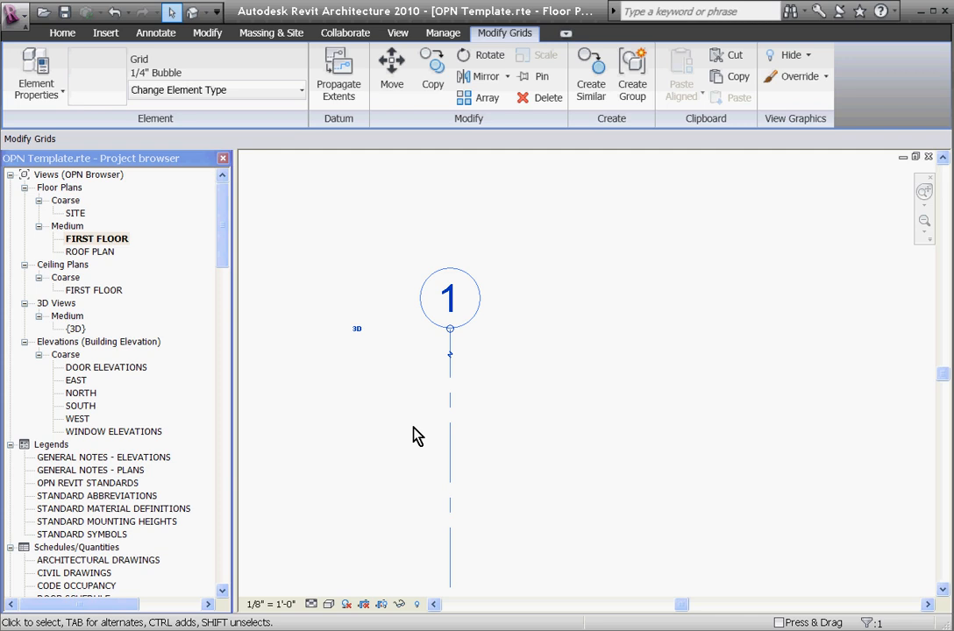
mouse_move(495, 430)
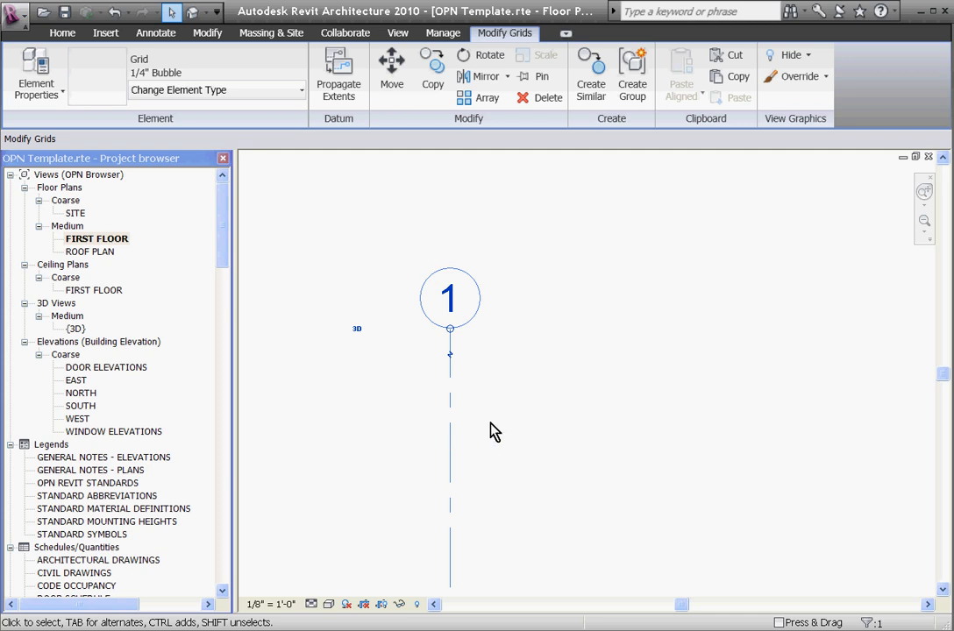
mouse_move(476, 424)
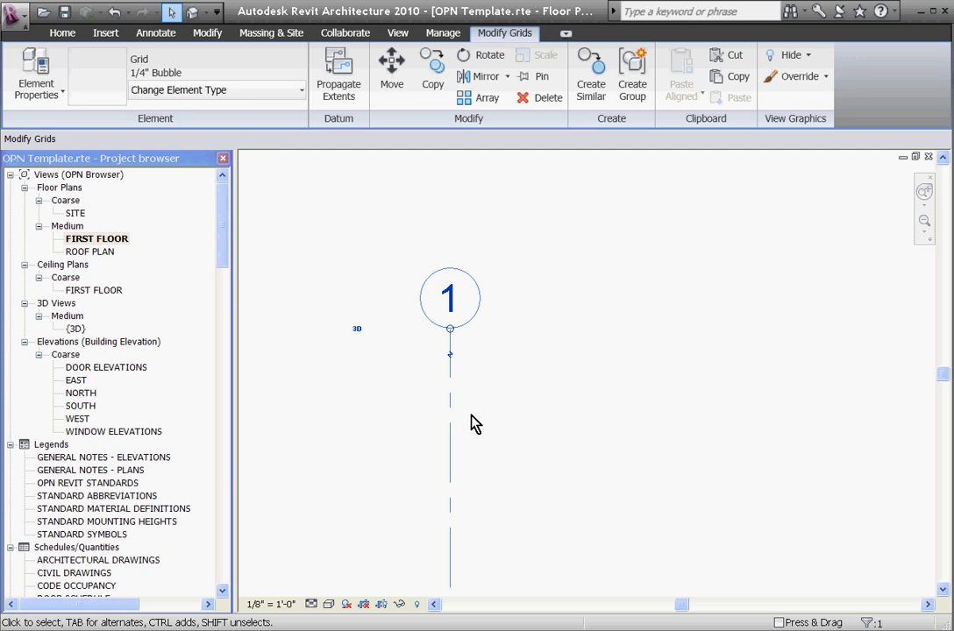
mouse_move(469, 430)
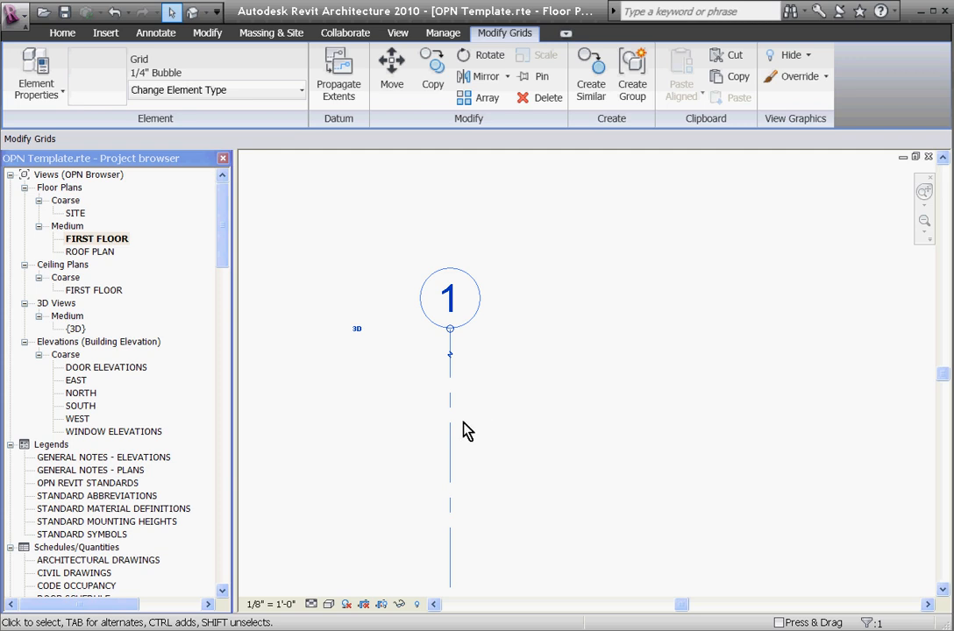
mouse_move(388, 315)
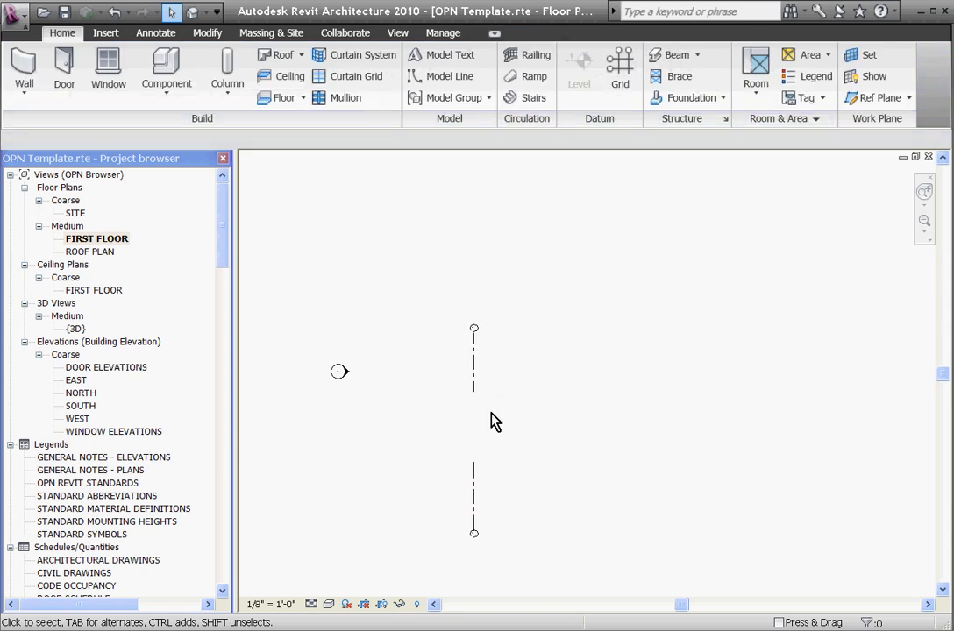
left_click(473, 395)
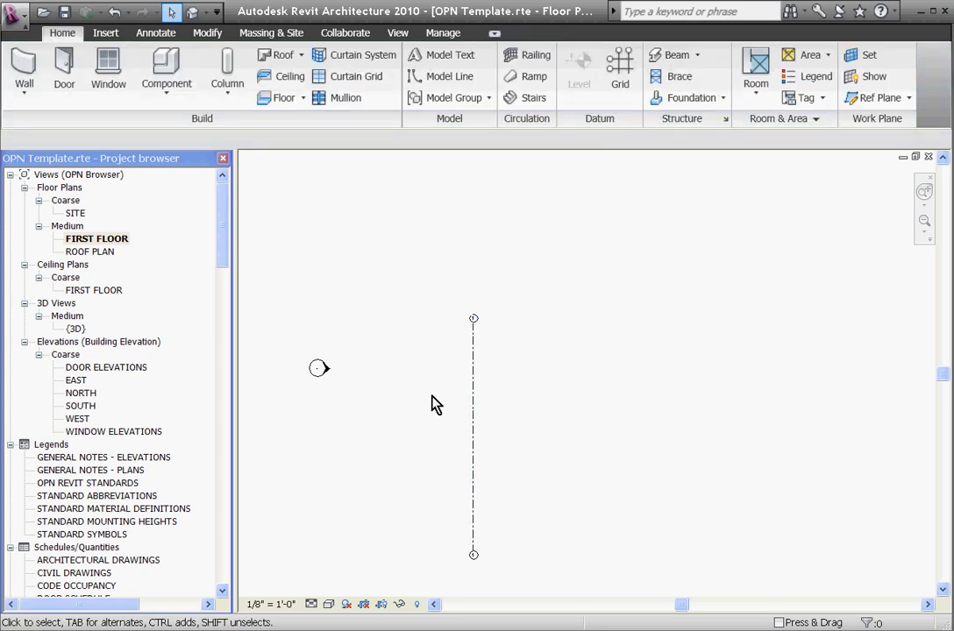
mouse_move(752, 339)
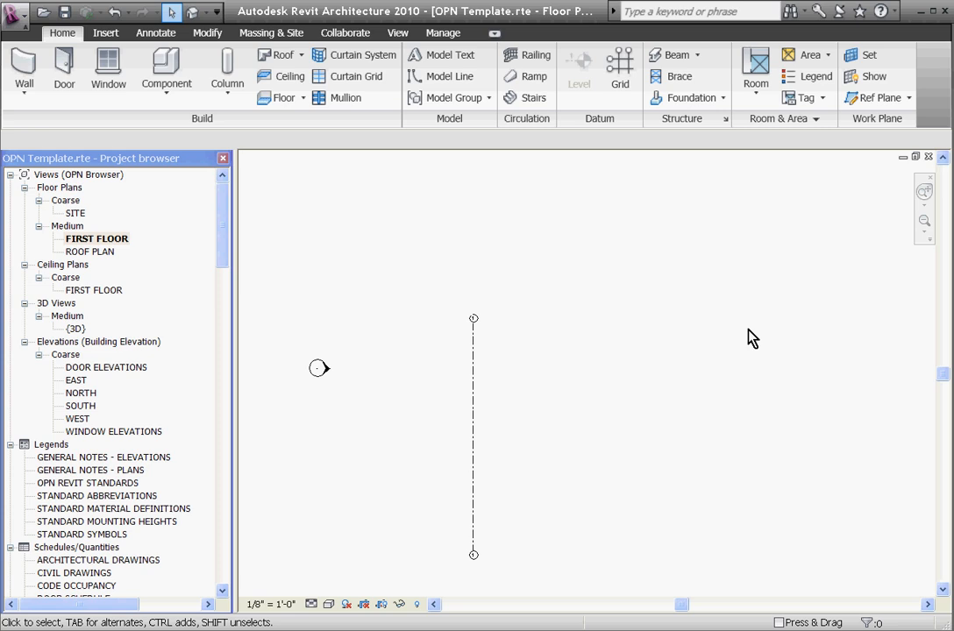
mouse_move(496, 454)
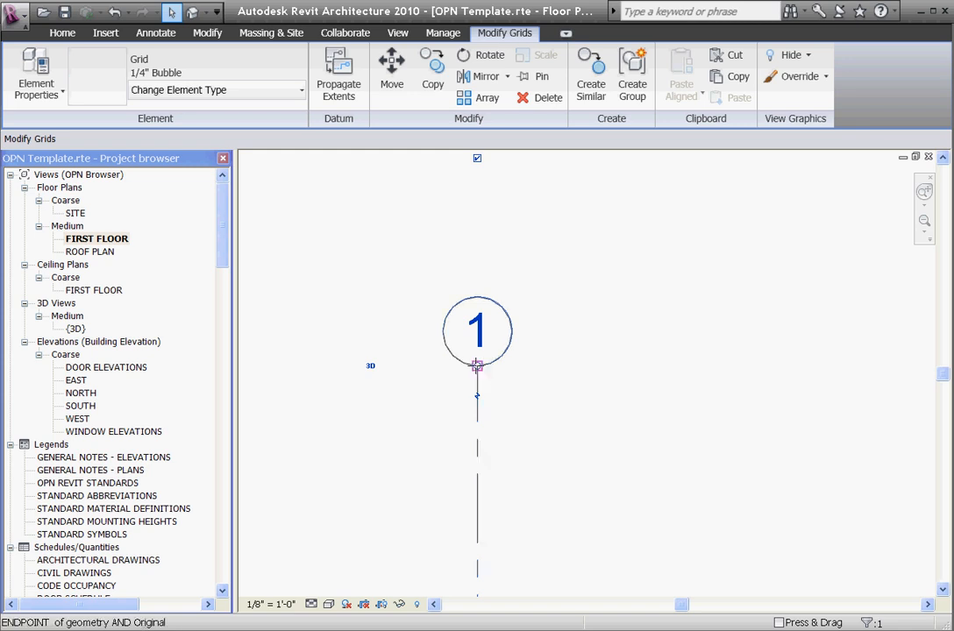
Drag grid line 1's bubble end downward as a 2D extent for this view only.
left_click_drag(477, 366, 477, 476)
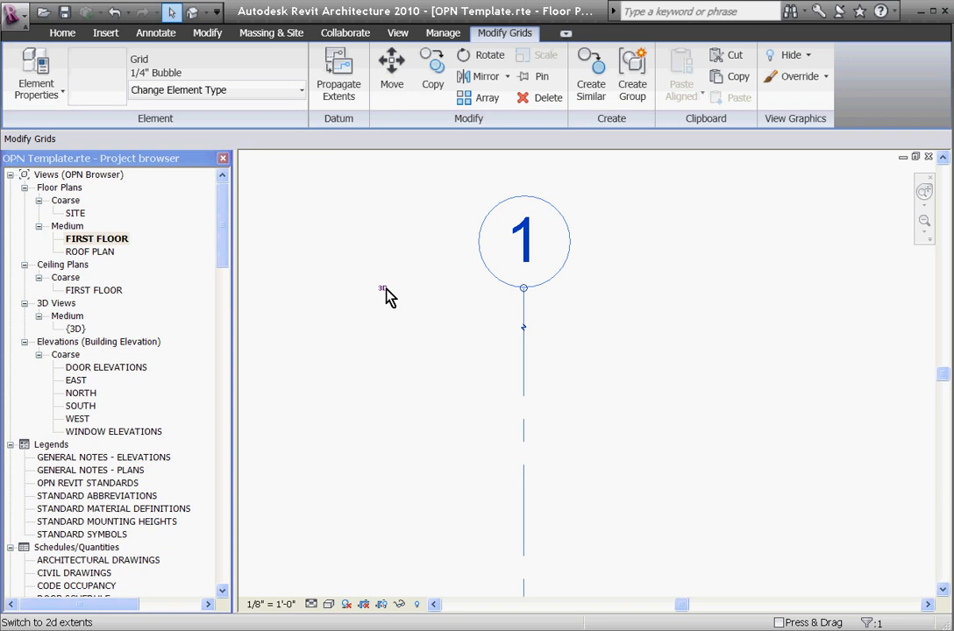
mouse_move(487, 314)
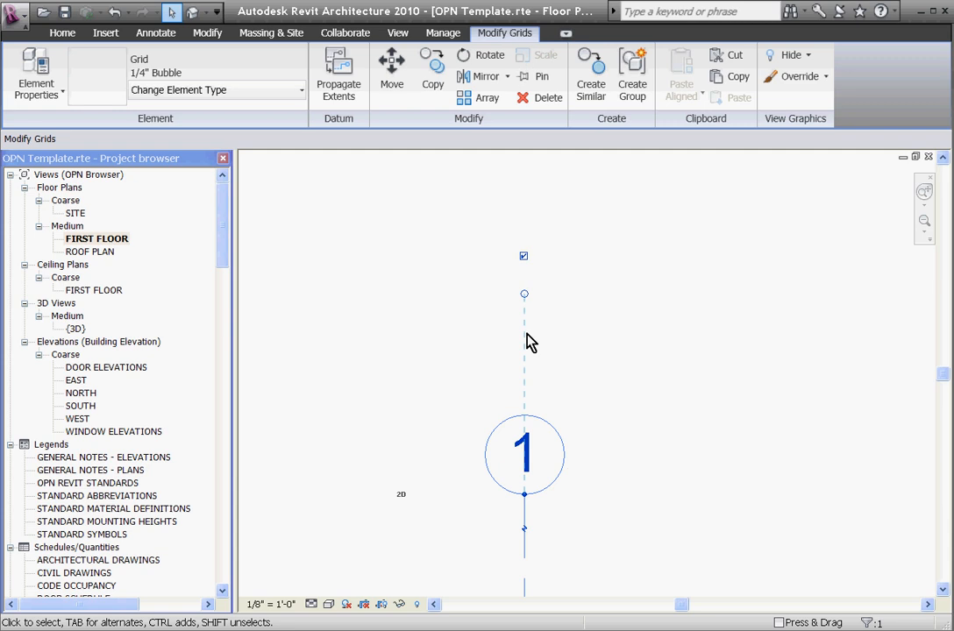
left_click(62, 32)
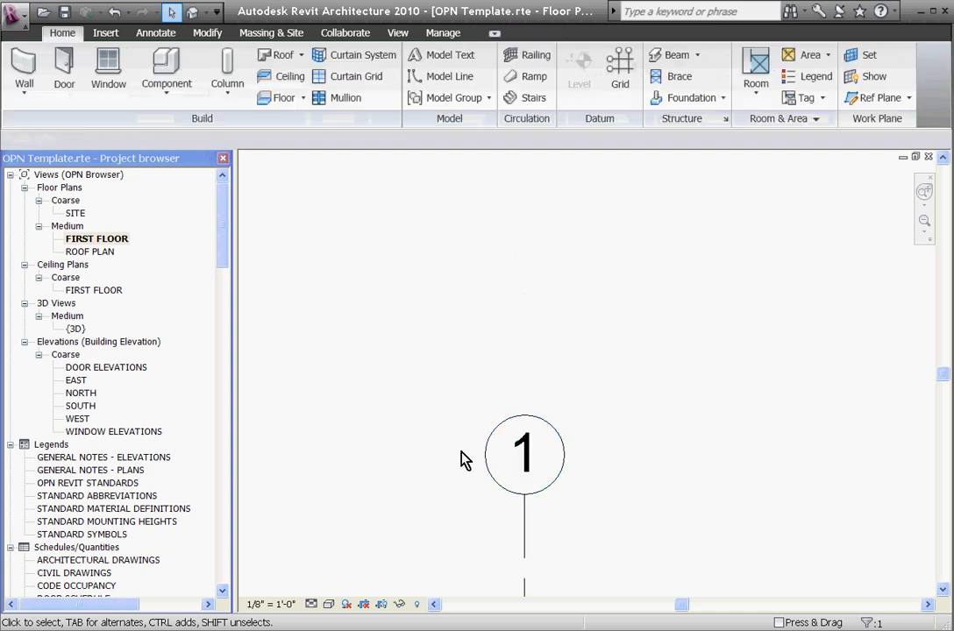
left_click(524, 454)
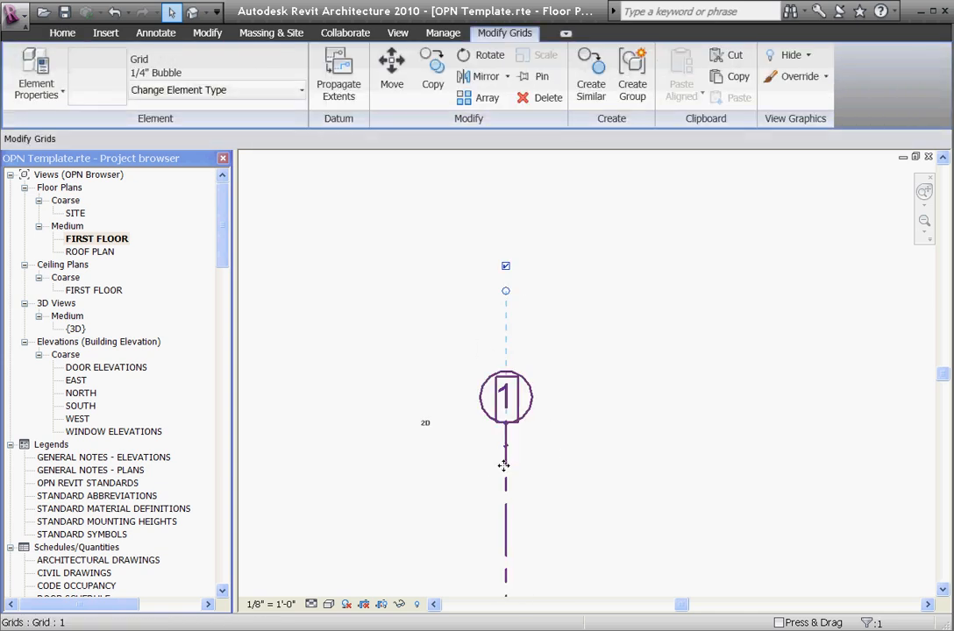
left_click(499, 464)
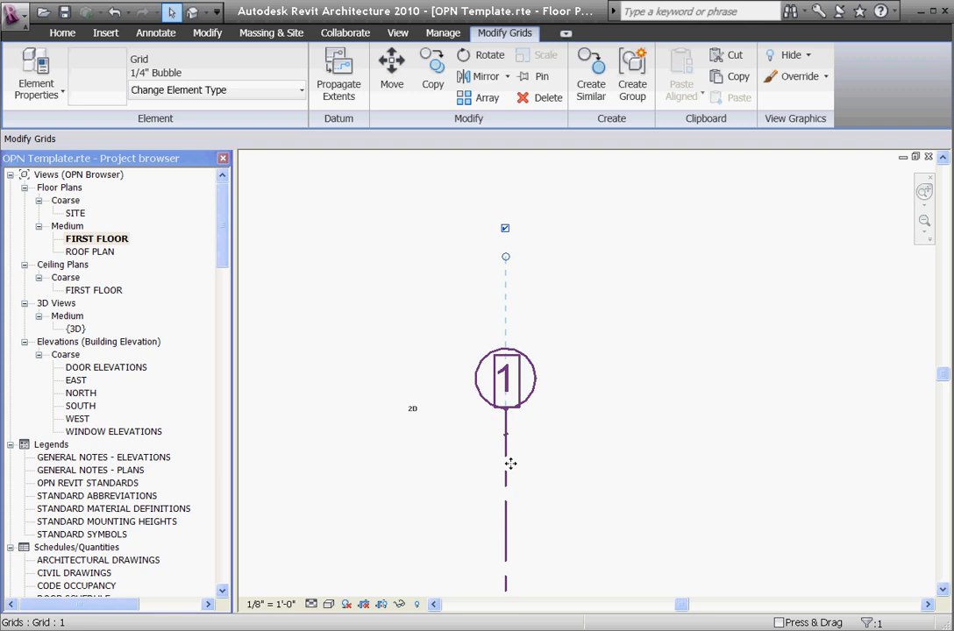
right_click(510, 463)
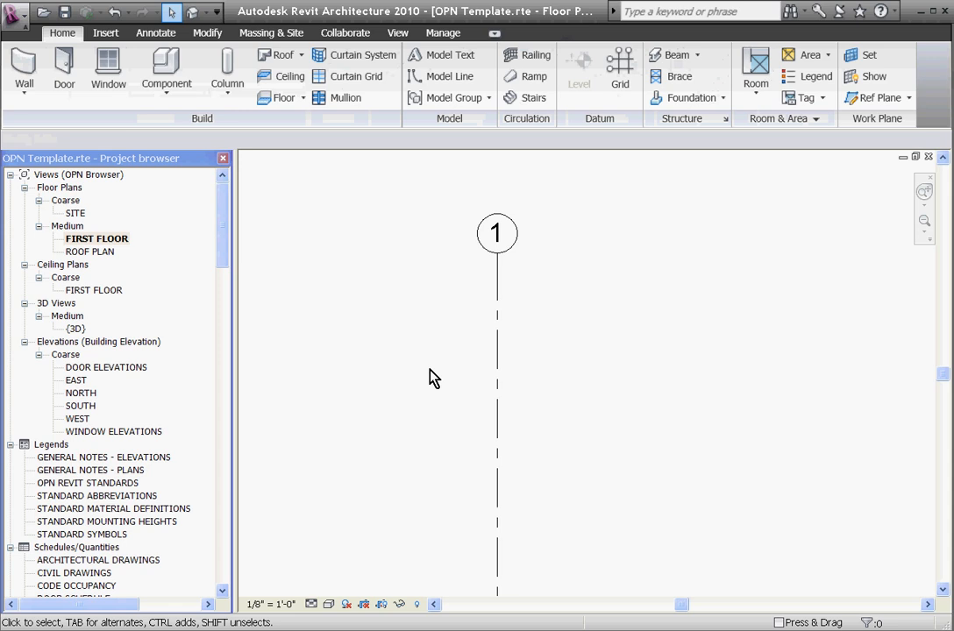
left_click(497, 351)
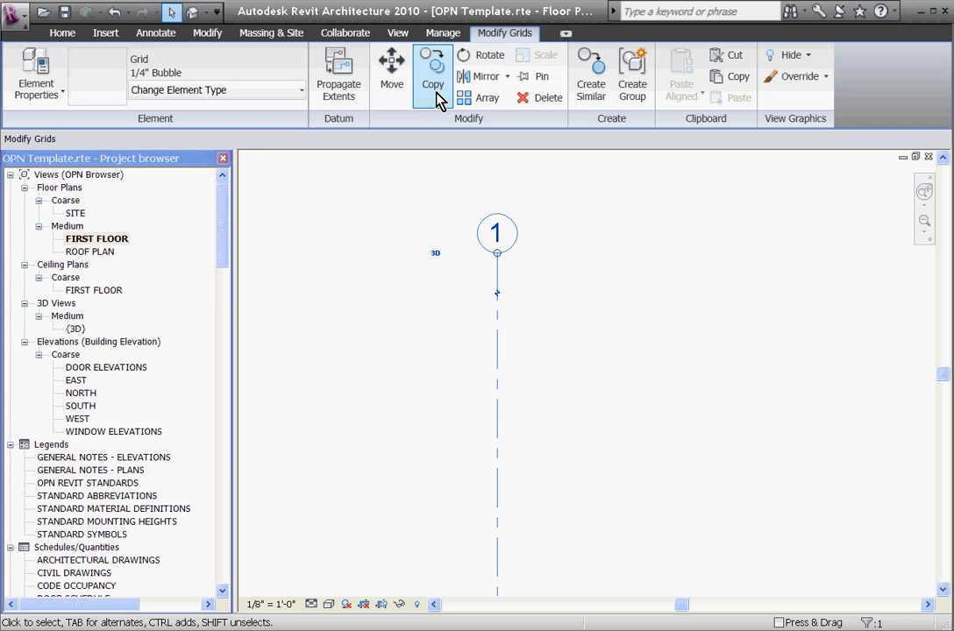
Copy grid line 1 to the right by 5'-6", creating grid line 2.
left_click(433, 70)
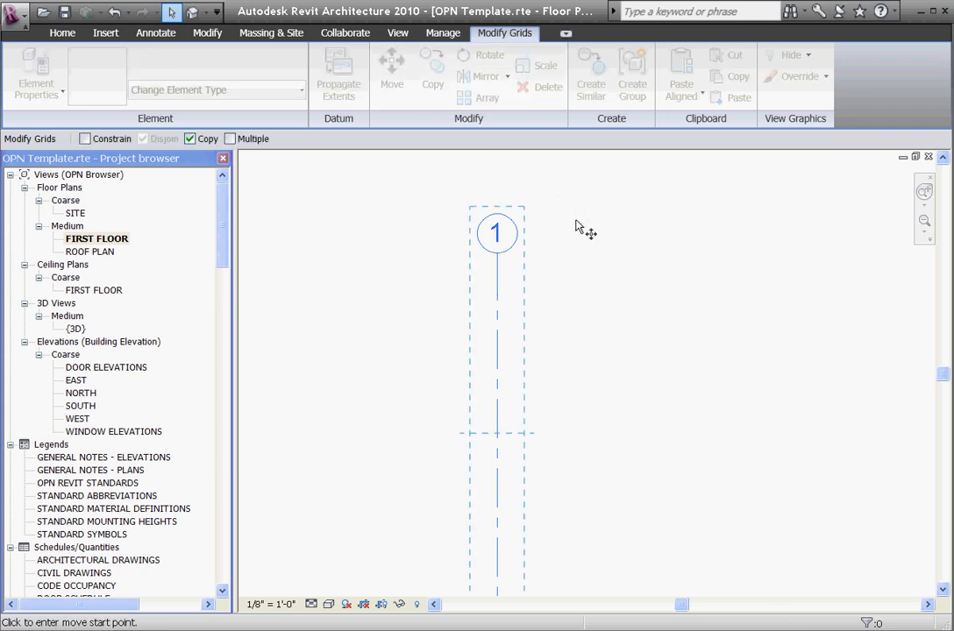
left_click(575, 227)
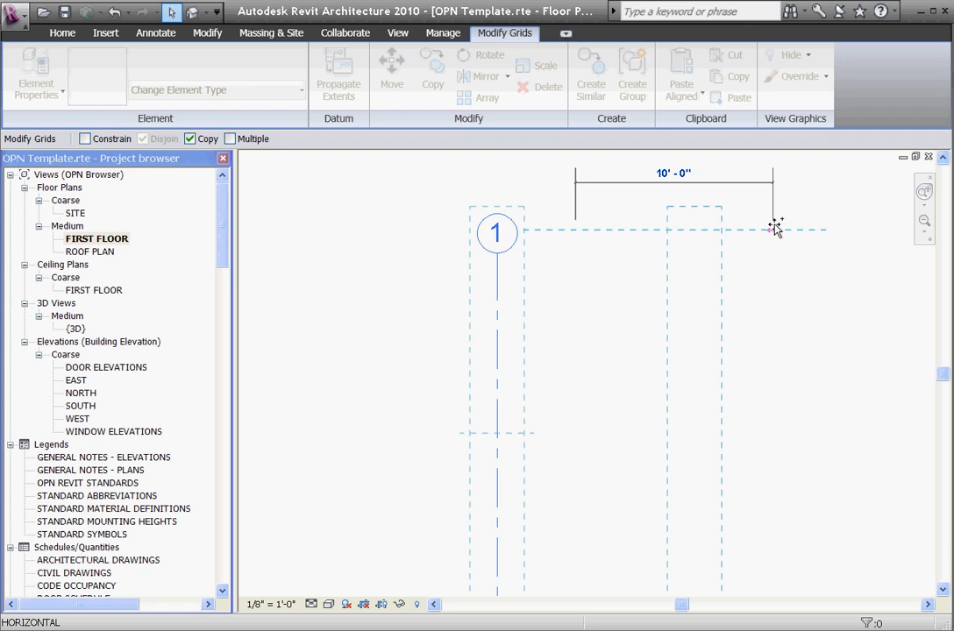
type("5")
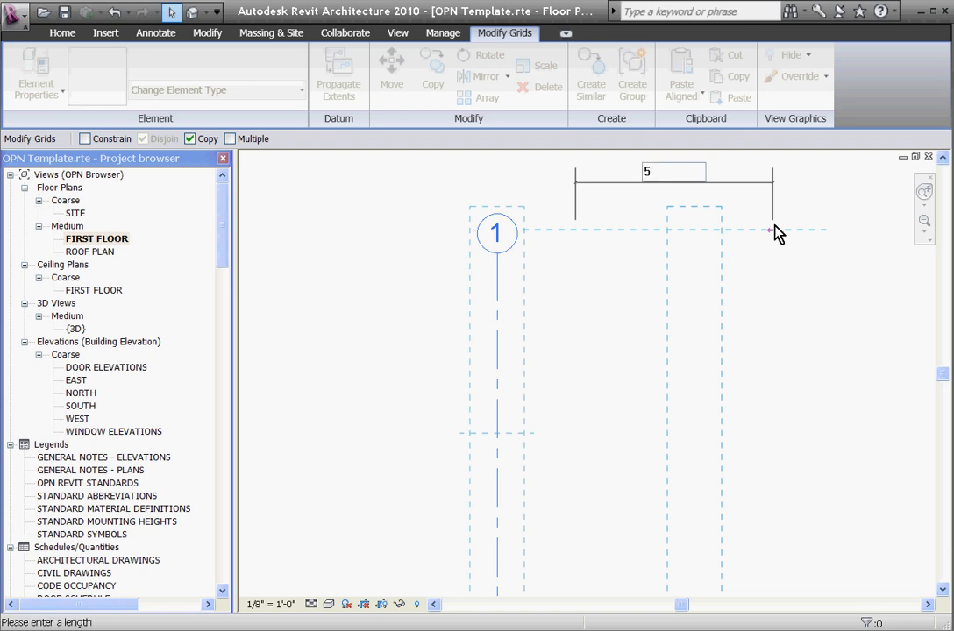
type("6")
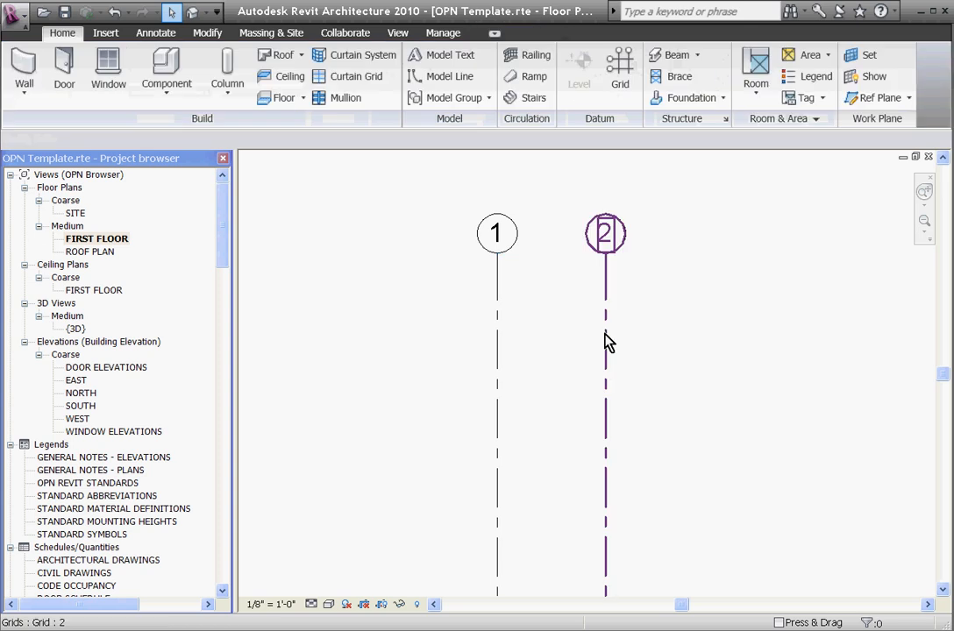
Change the temporary dimension between grids 1 and 2 to 10'-0".
left_click(605, 233)
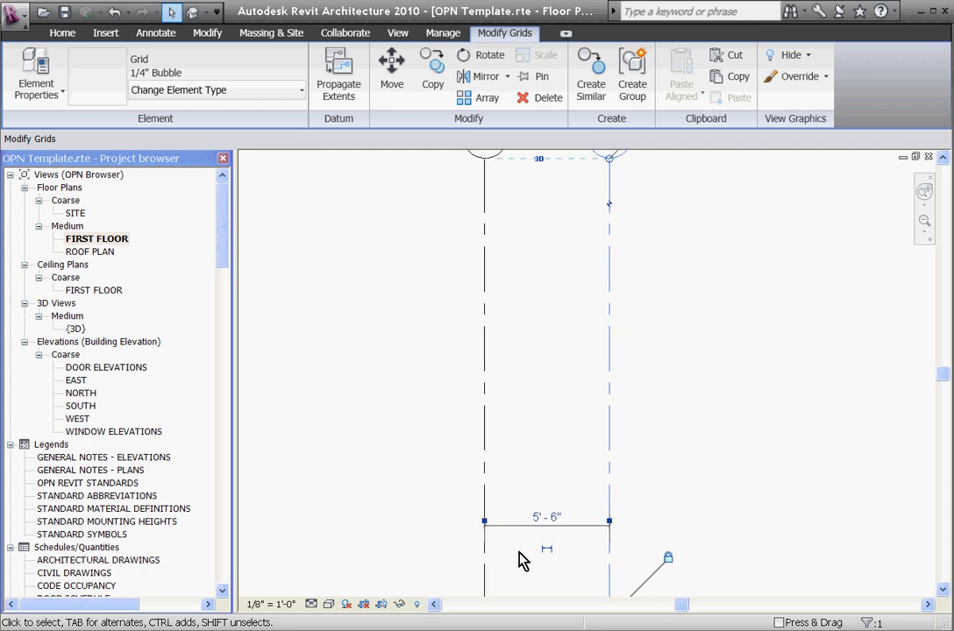
mouse_move(611, 537)
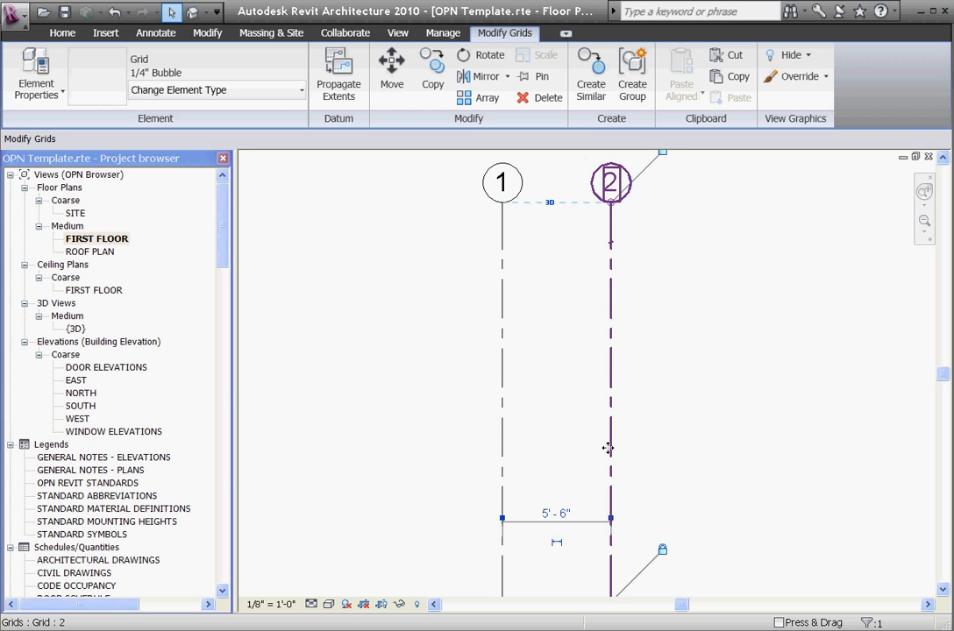
left_click(62, 32)
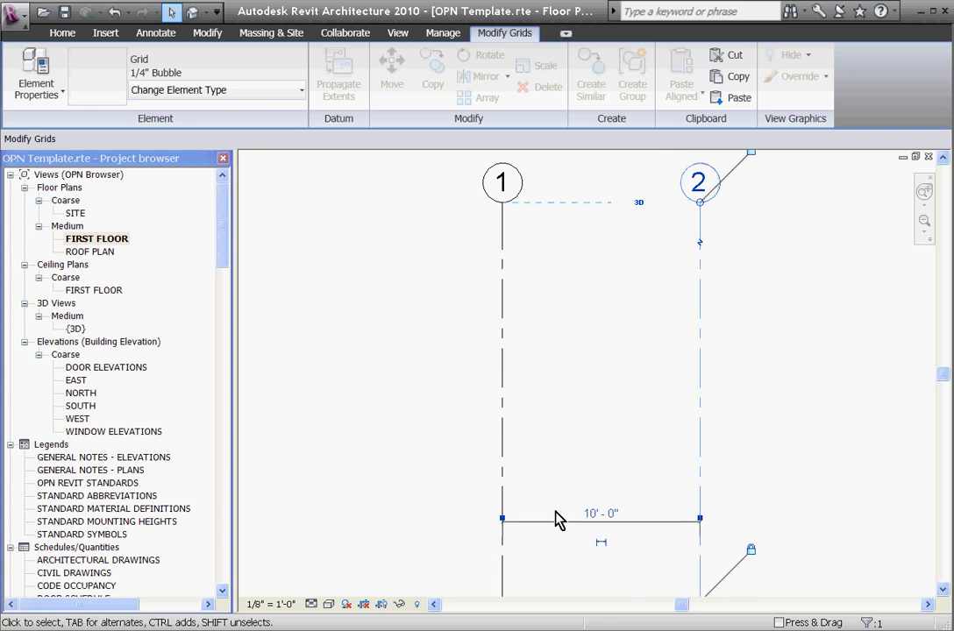
left_click(362, 503)
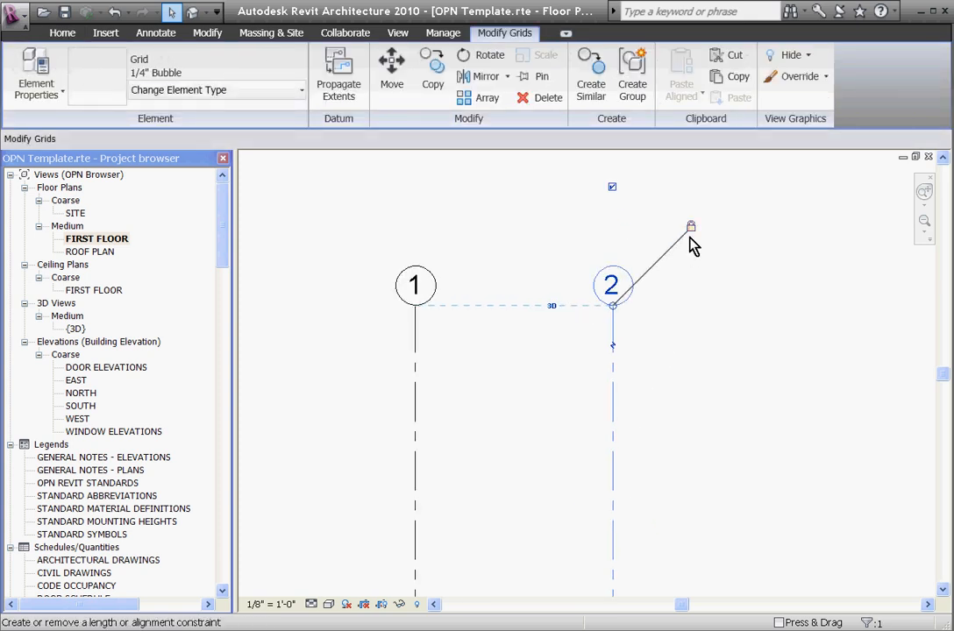
mouse_move(613, 307)
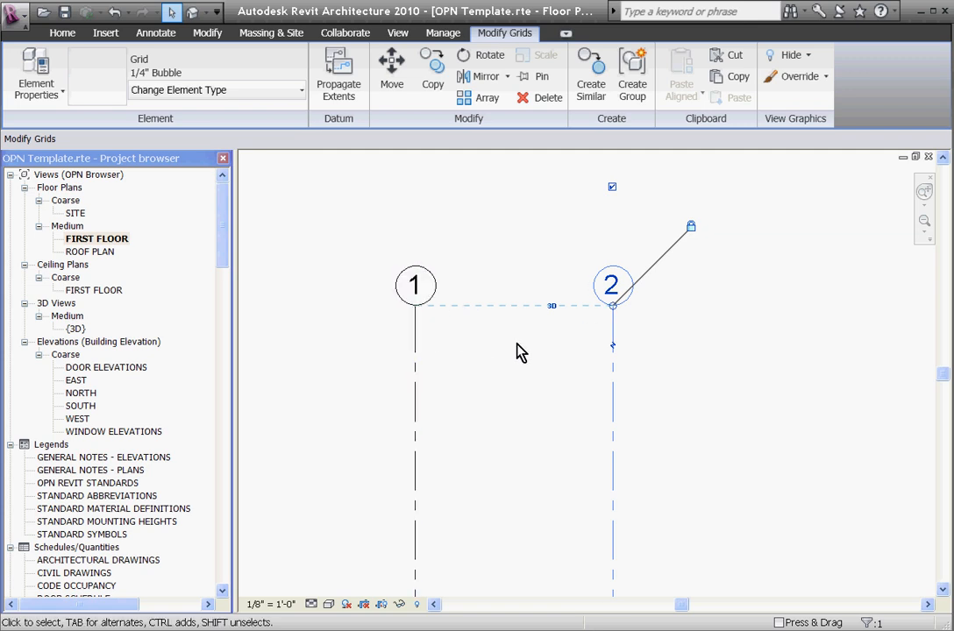
mouse_move(614, 307)
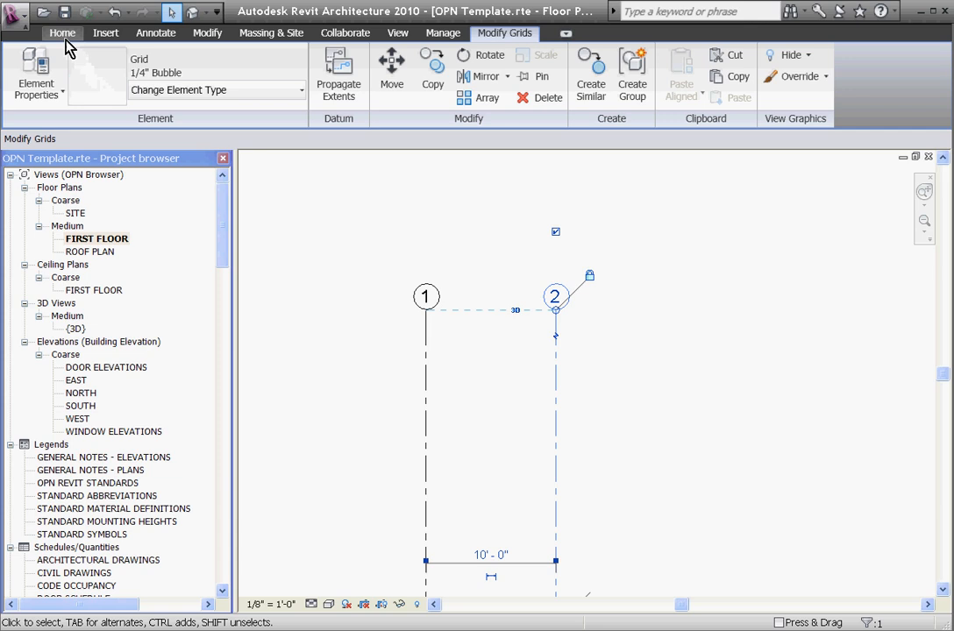
Sketch a curved grid line 3 with the Arc option, then switch to Pick Lines.
left_click(62, 33)
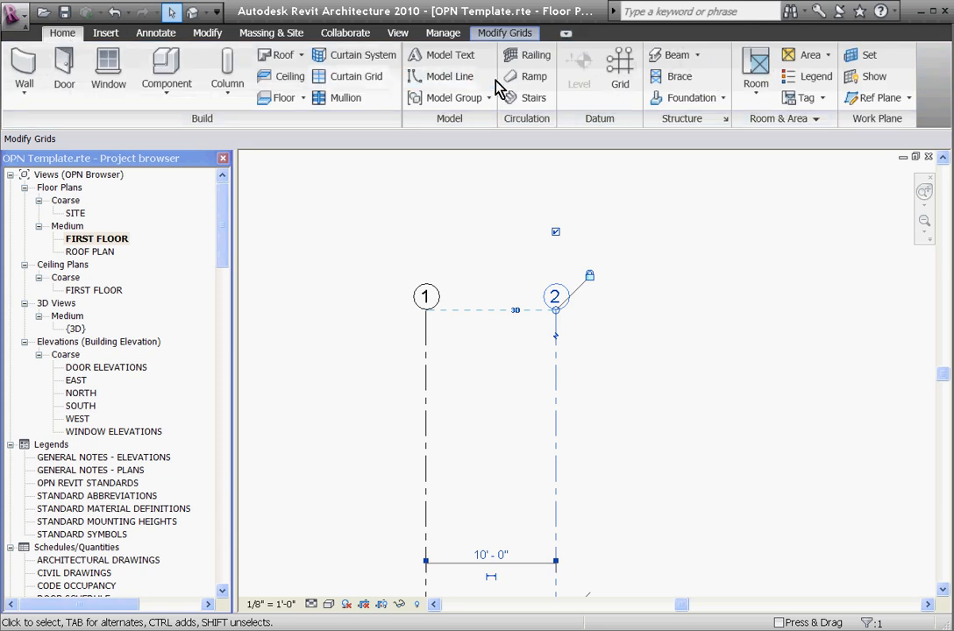
left_click(619, 69)
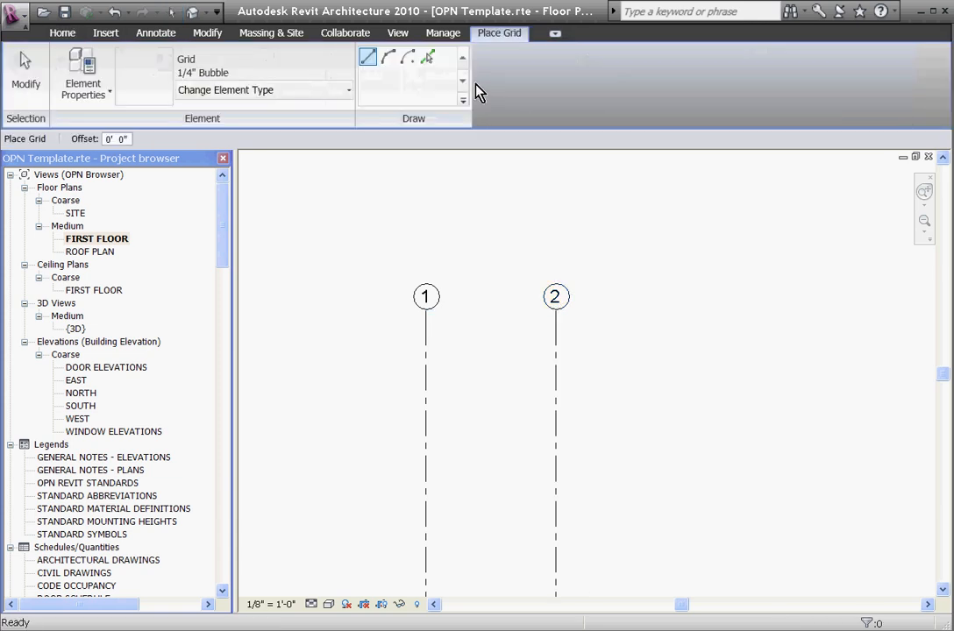
left_click(368, 57)
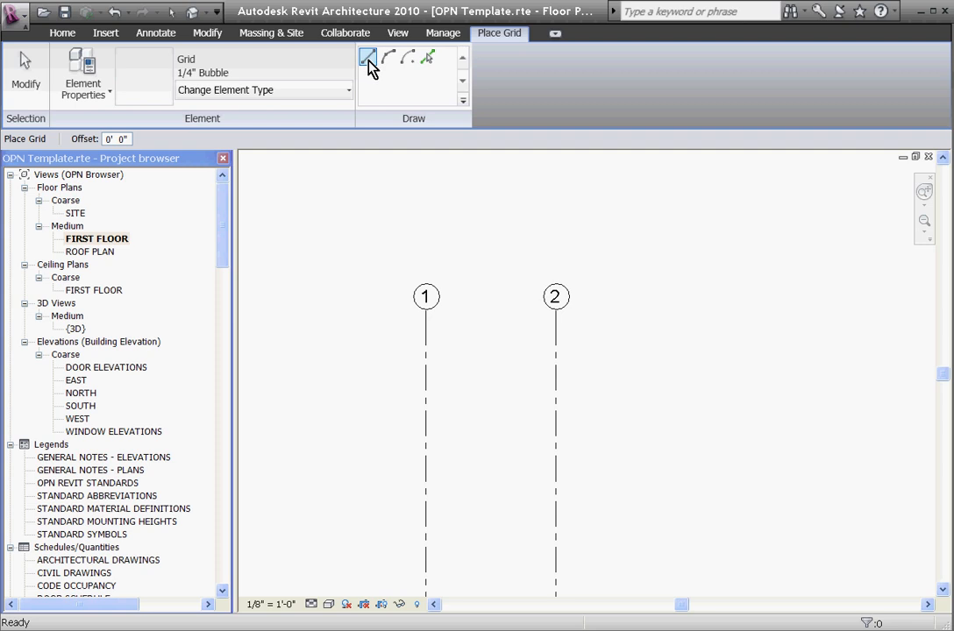
left_click(388, 57)
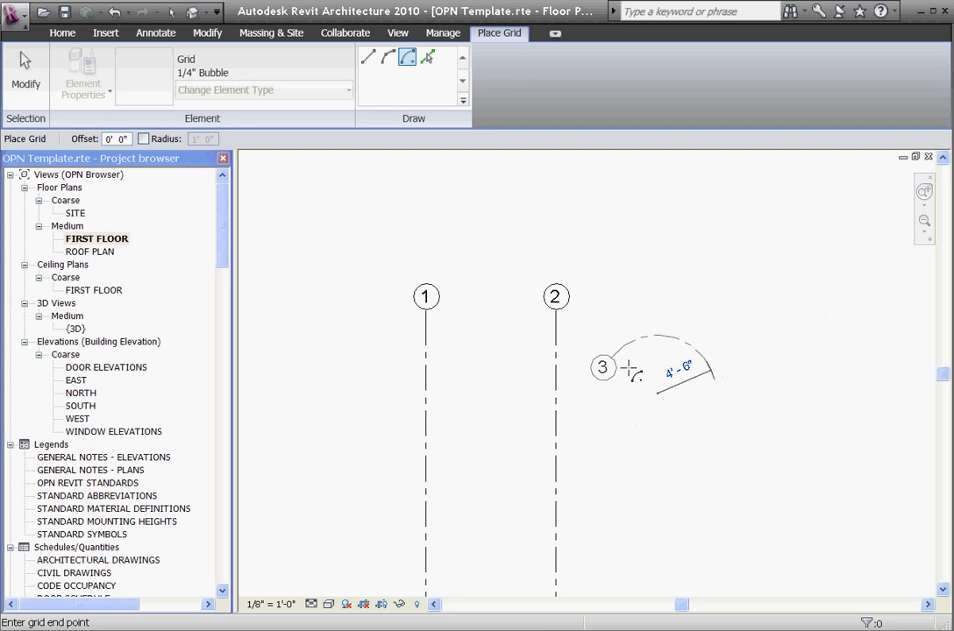
left_click(428, 58)
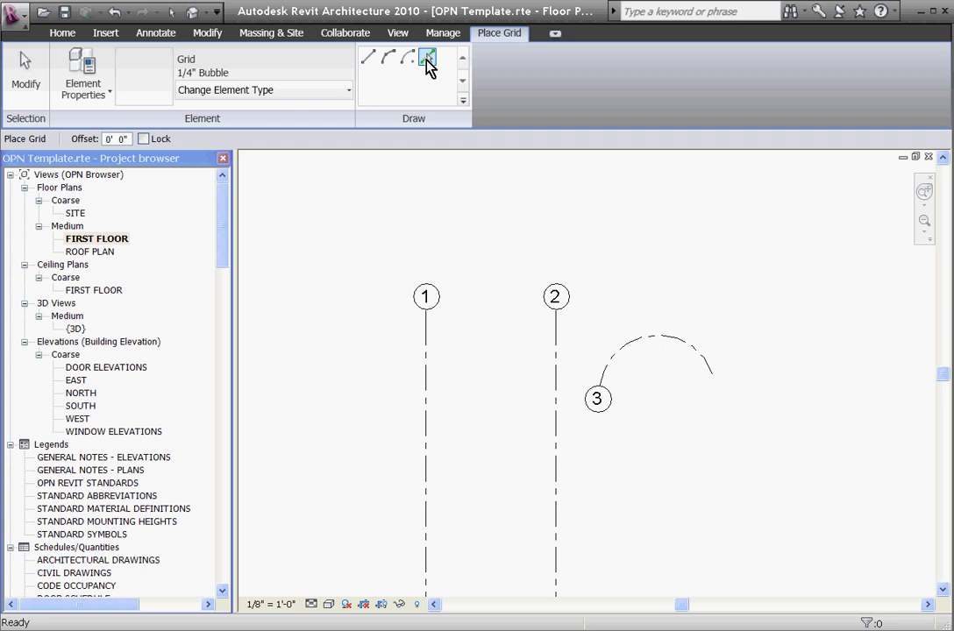
left_click(428, 57)
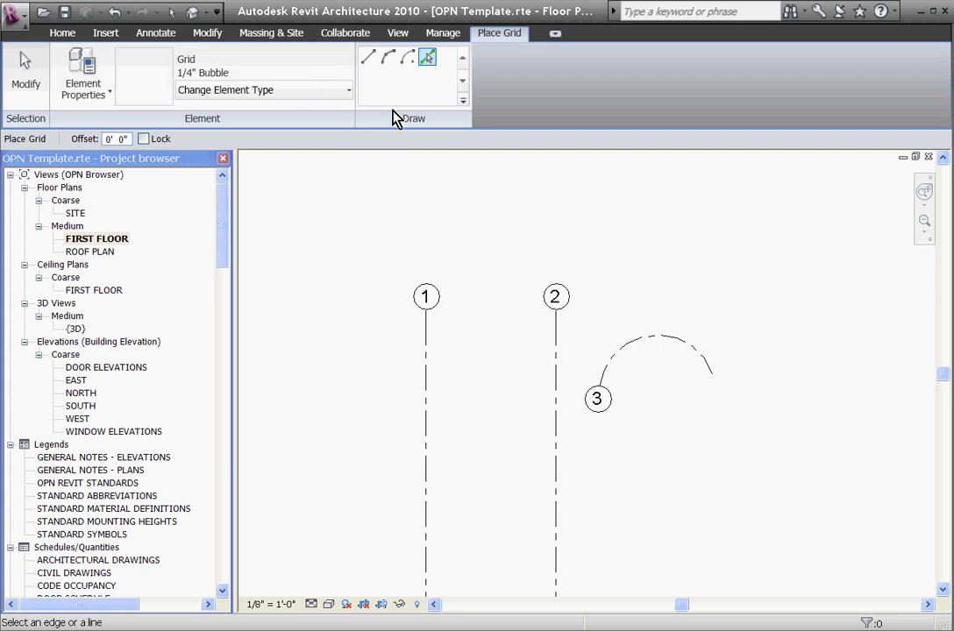
mouse_move(637, 375)
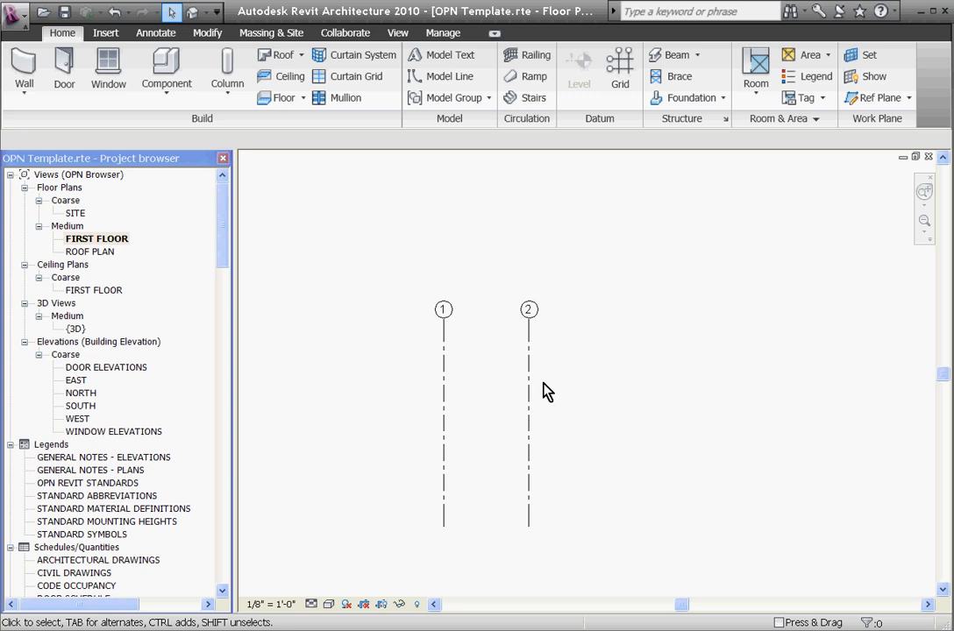
Array grid line 2 to the right with Number 5, producing grid lines up to 7.
left_click(528, 394)
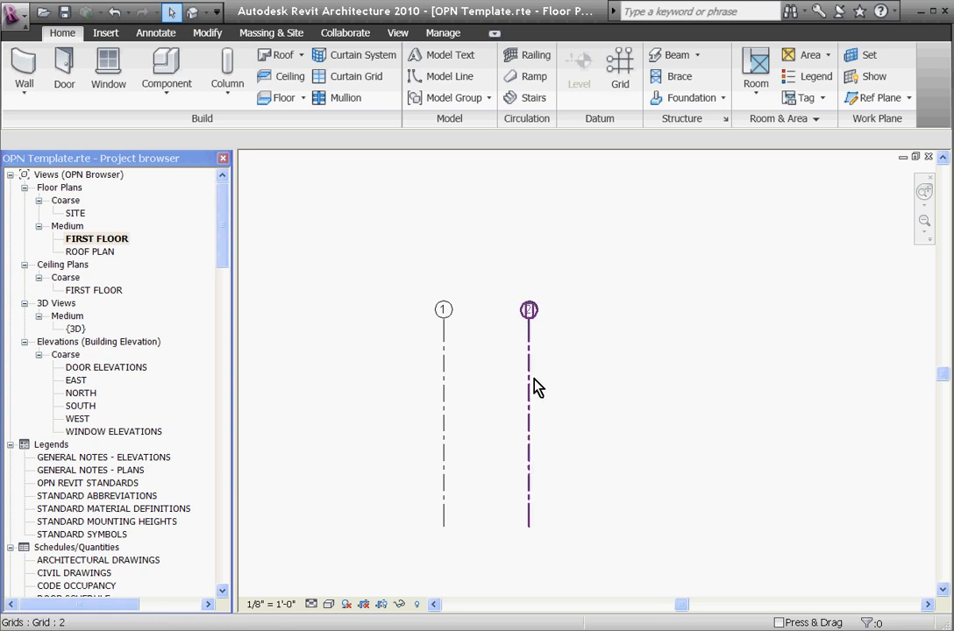
left_click(528, 395)
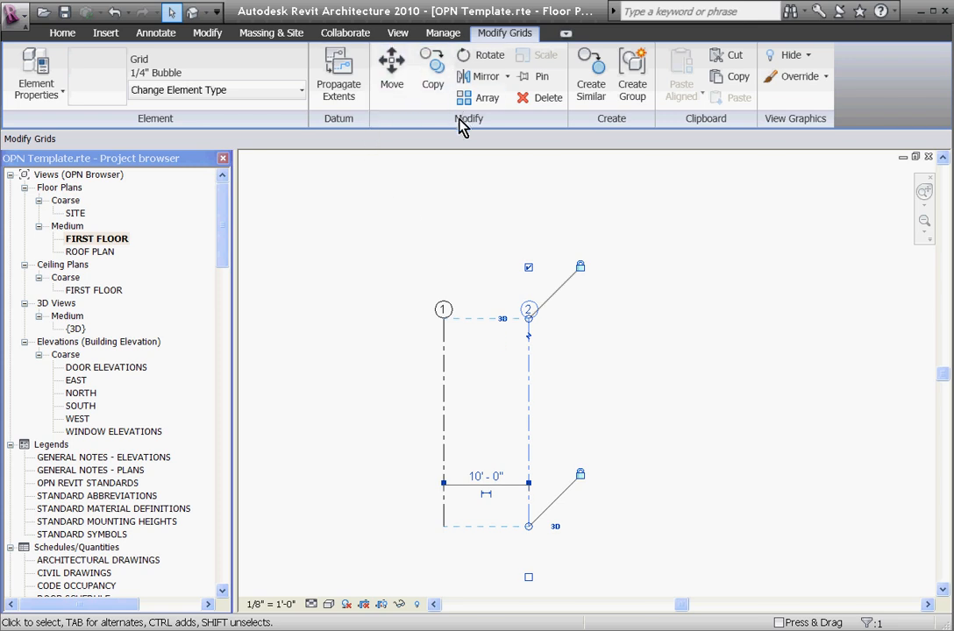
mouse_move(486, 97)
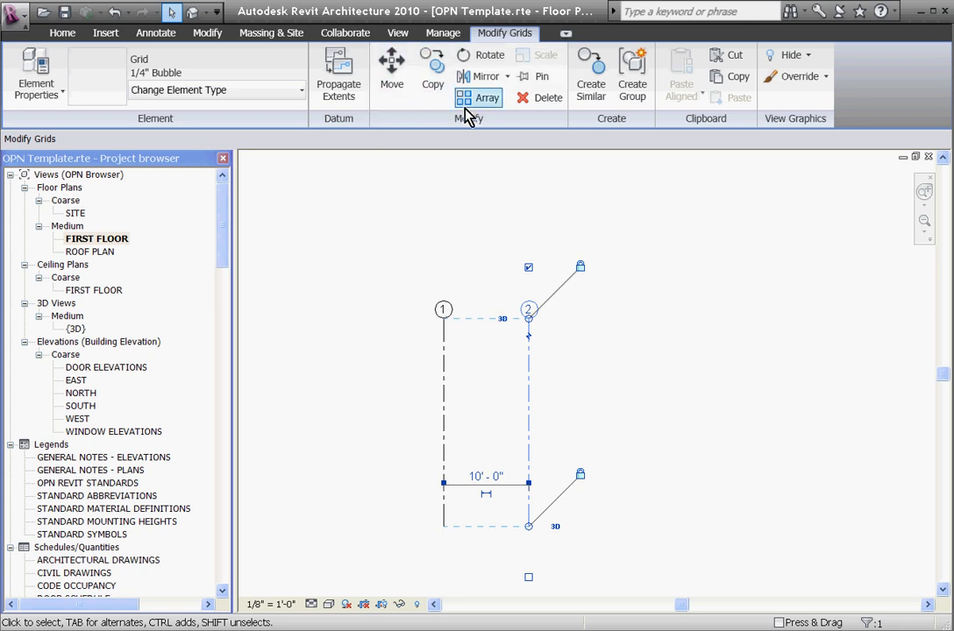
left_click(488, 97)
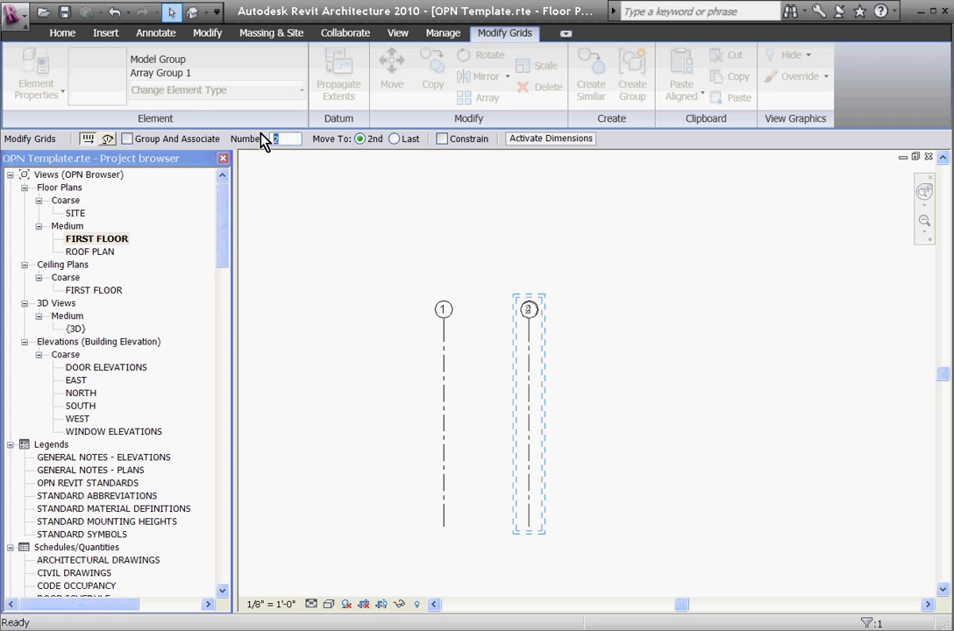
type("5")
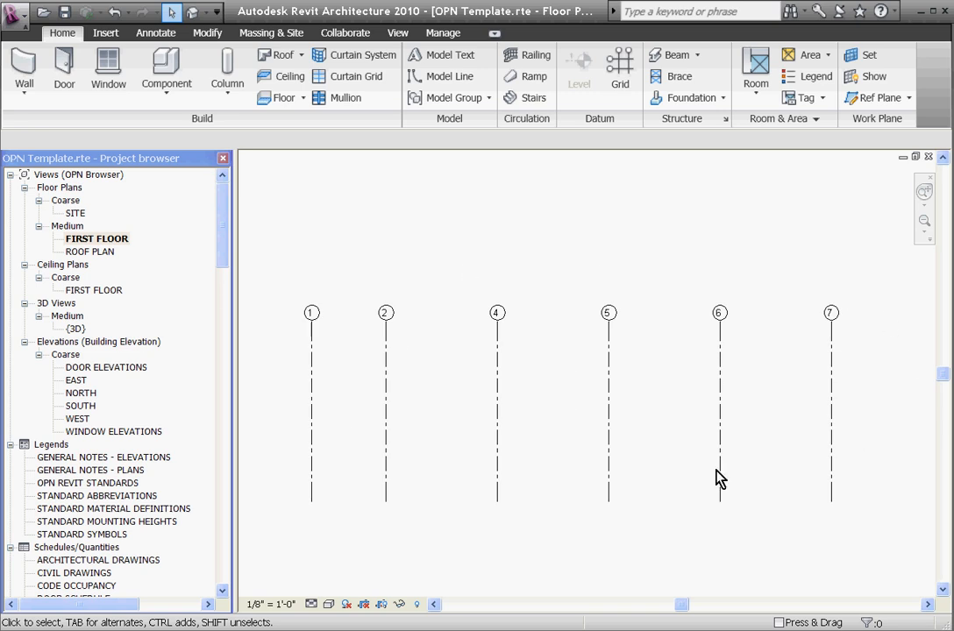
mouse_move(469, 395)
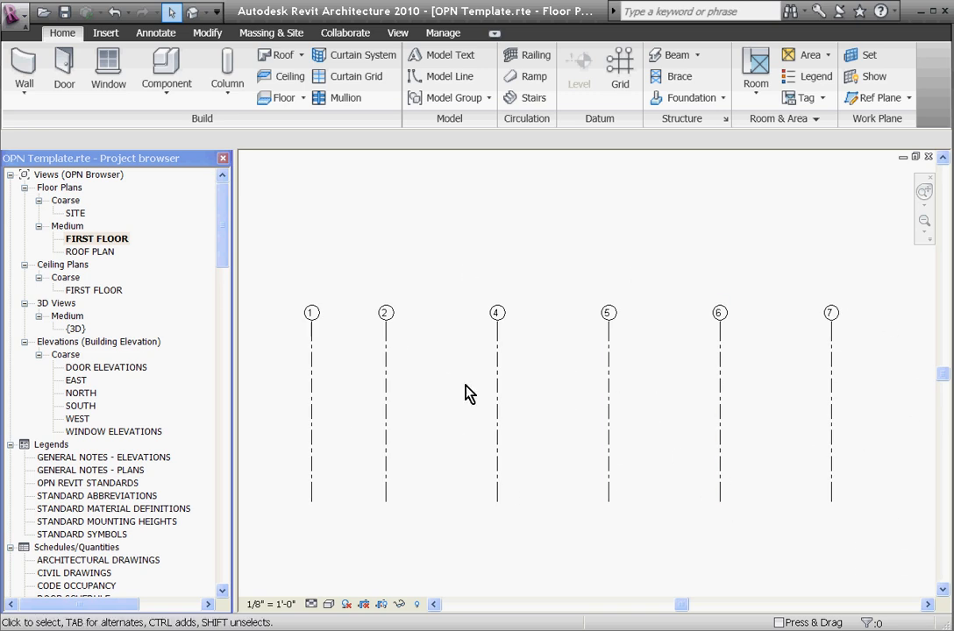
mouse_move(306, 400)
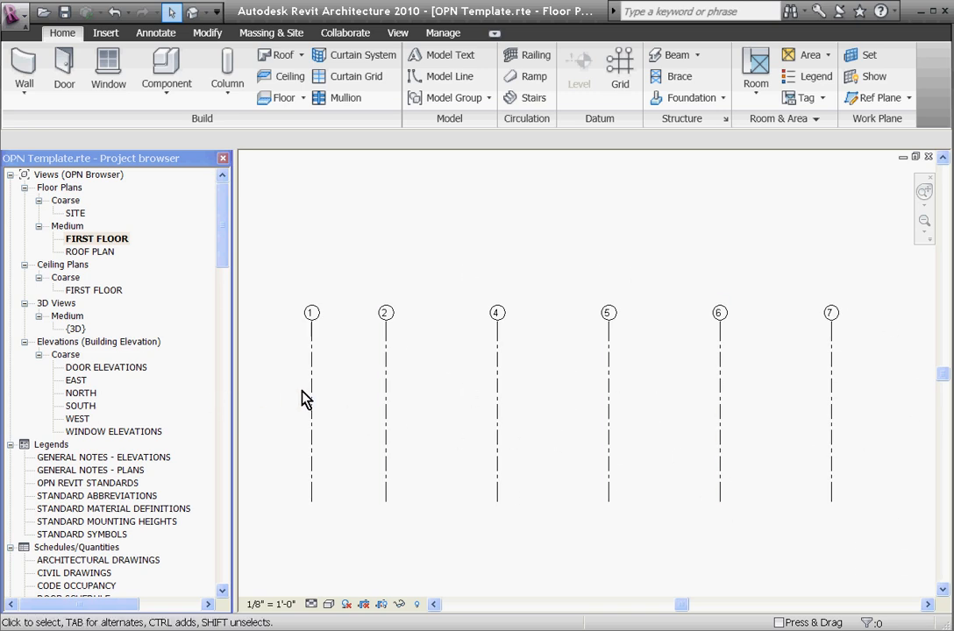